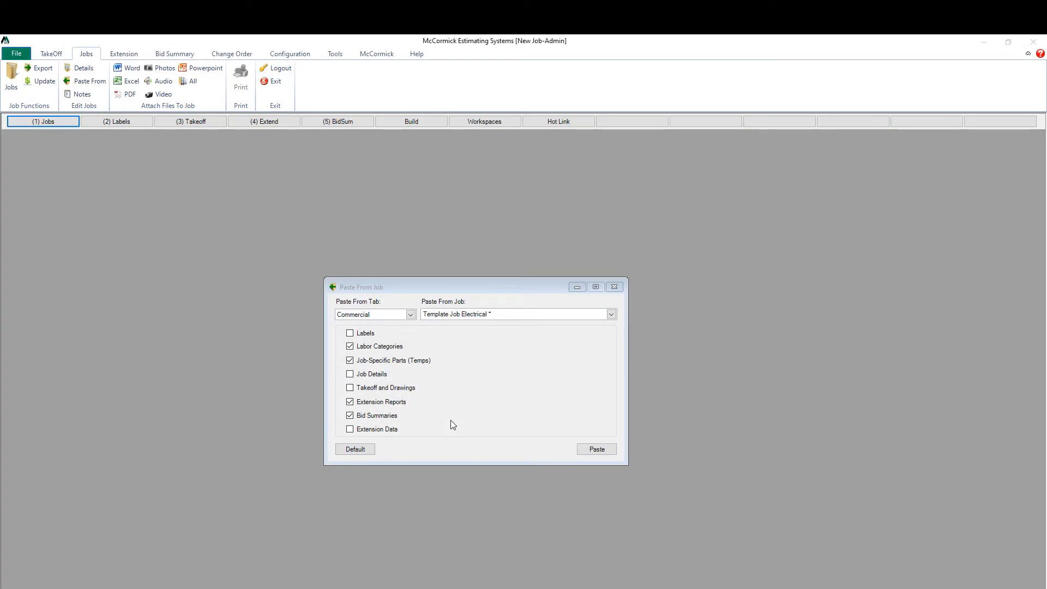
{"action": "mouse_move", "coordinate": [382, 295]}
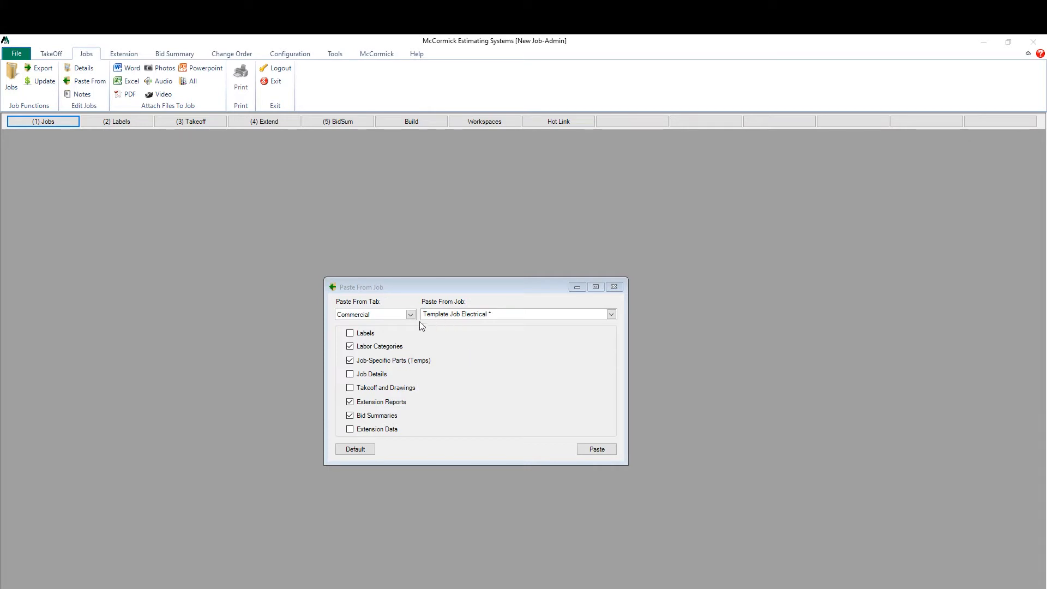
{"action": "mouse_move", "coordinate": [425, 340]}
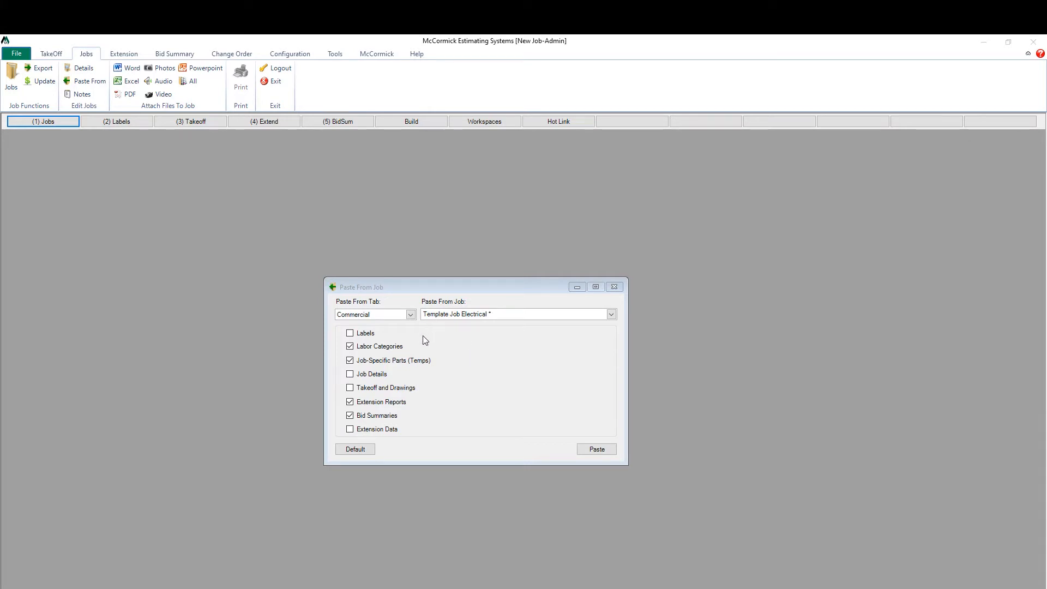
{"action": "mouse_move", "coordinate": [440, 336]}
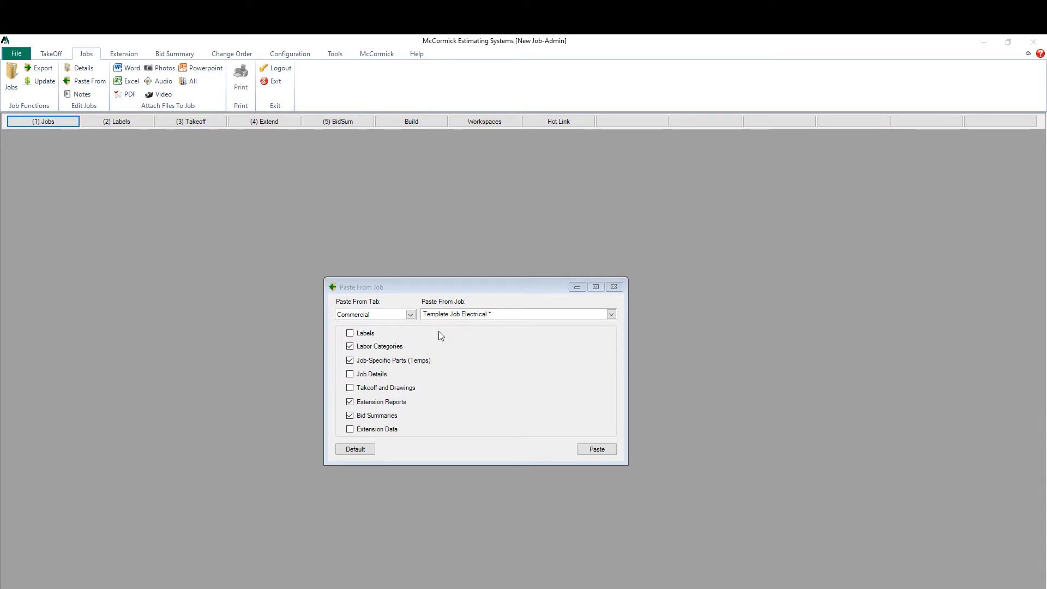
{"action": "mouse_move", "coordinate": [497, 321]}
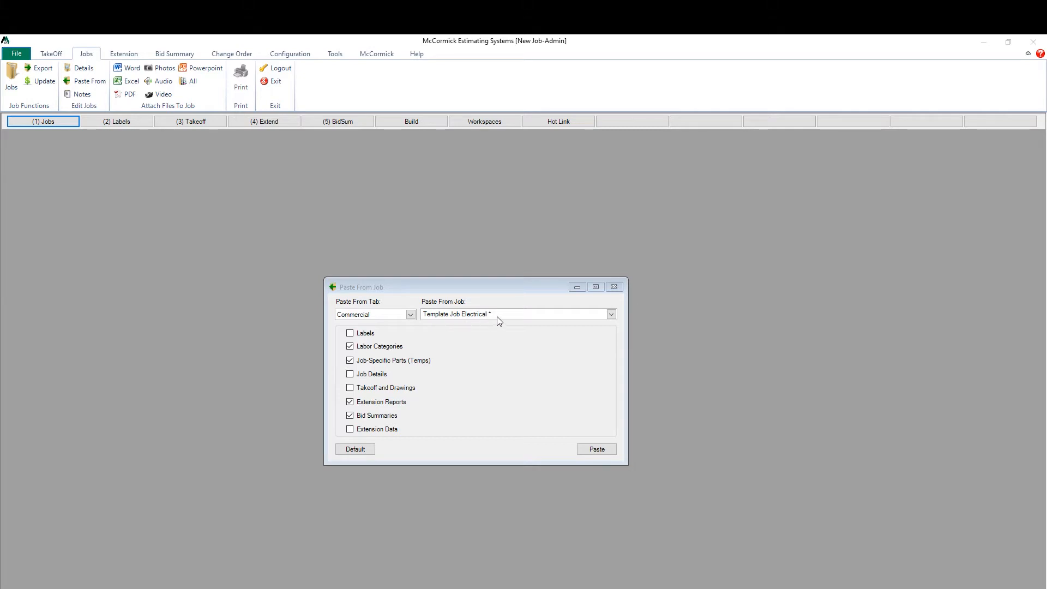
Paste labor categories, temp parts, extension reports and bid summaries from Template Job Electrical.
{"action": "left_click", "coordinate": [609, 314]}
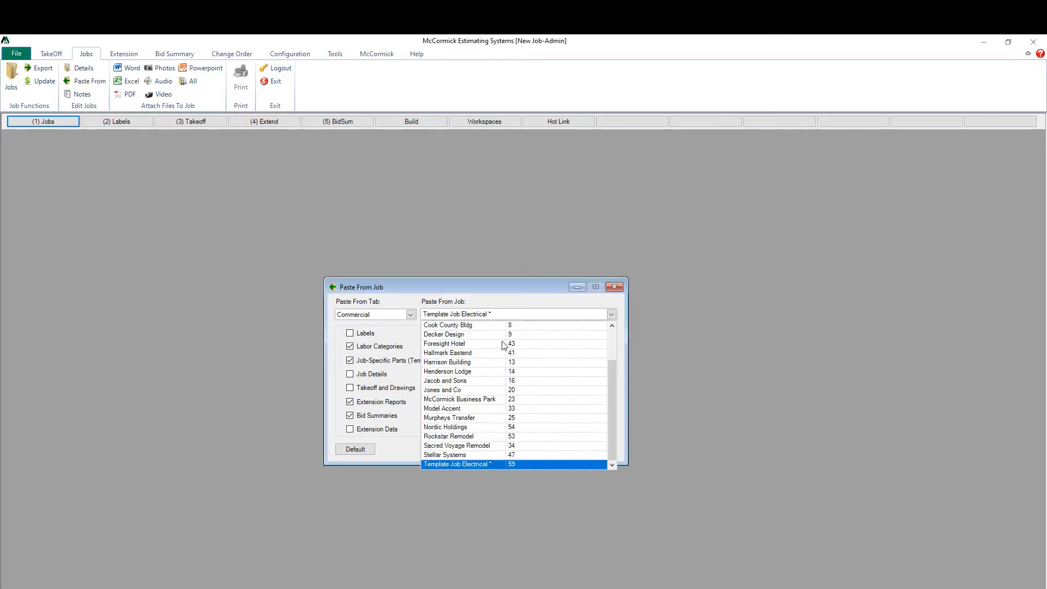
{"action": "mouse_move", "coordinate": [545, 375]}
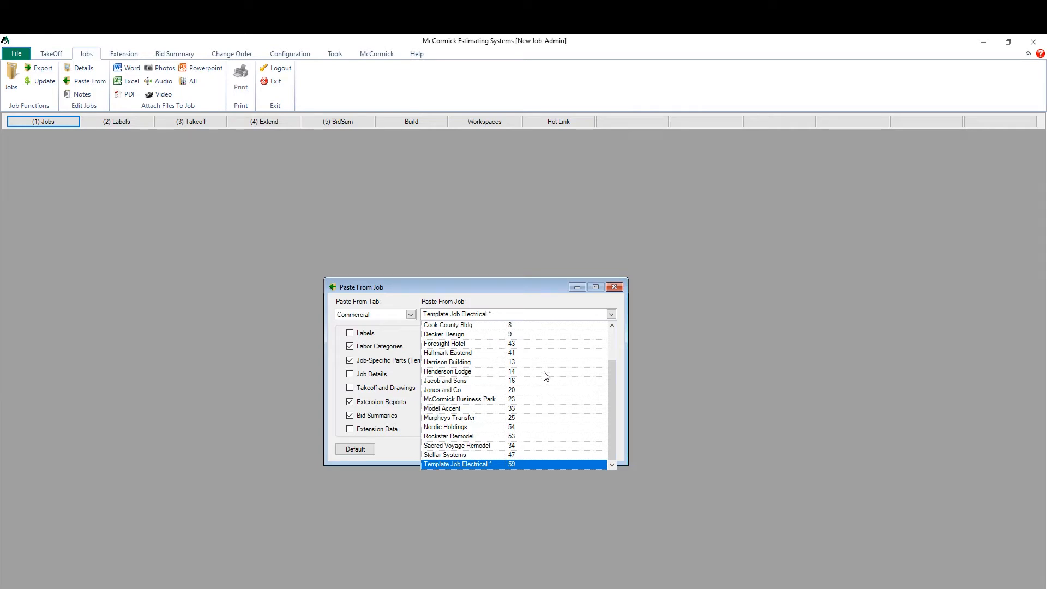
{"action": "mouse_move", "coordinate": [490, 391]}
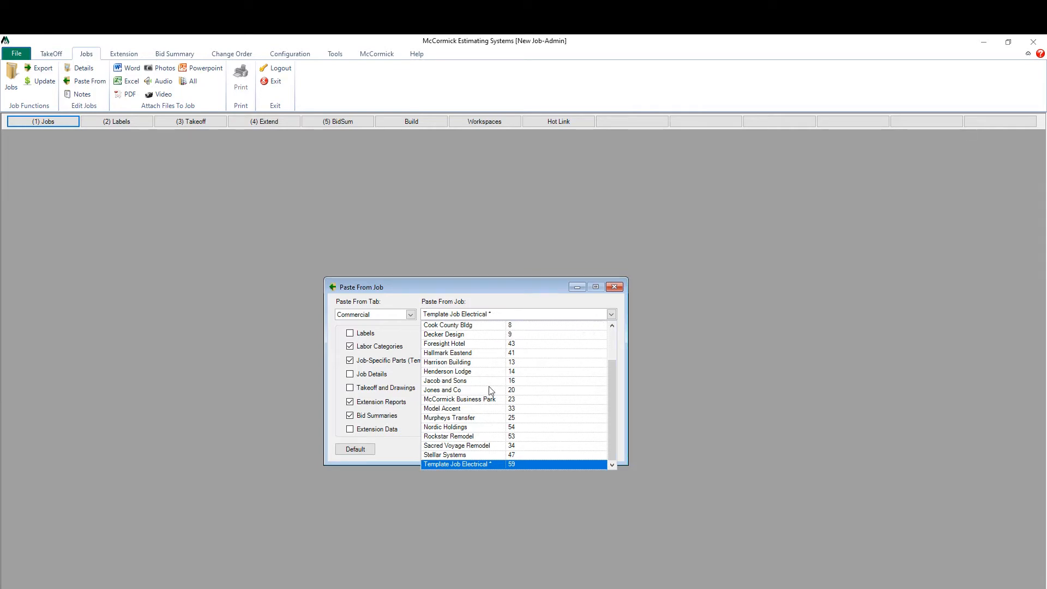
{"action": "mouse_move", "coordinate": [472, 347]}
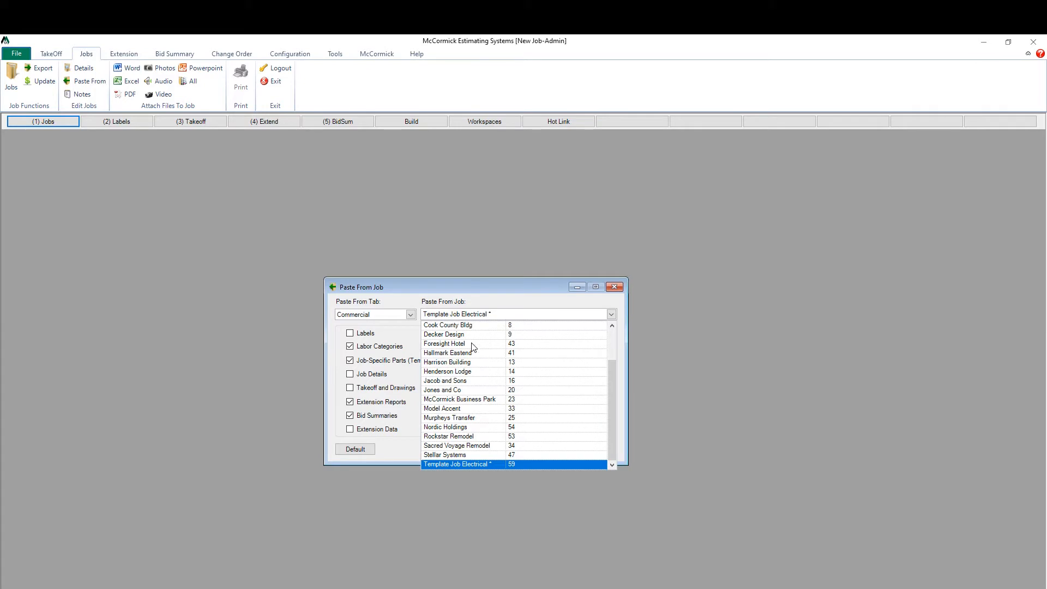
{"action": "left_click", "coordinate": [410, 315]}
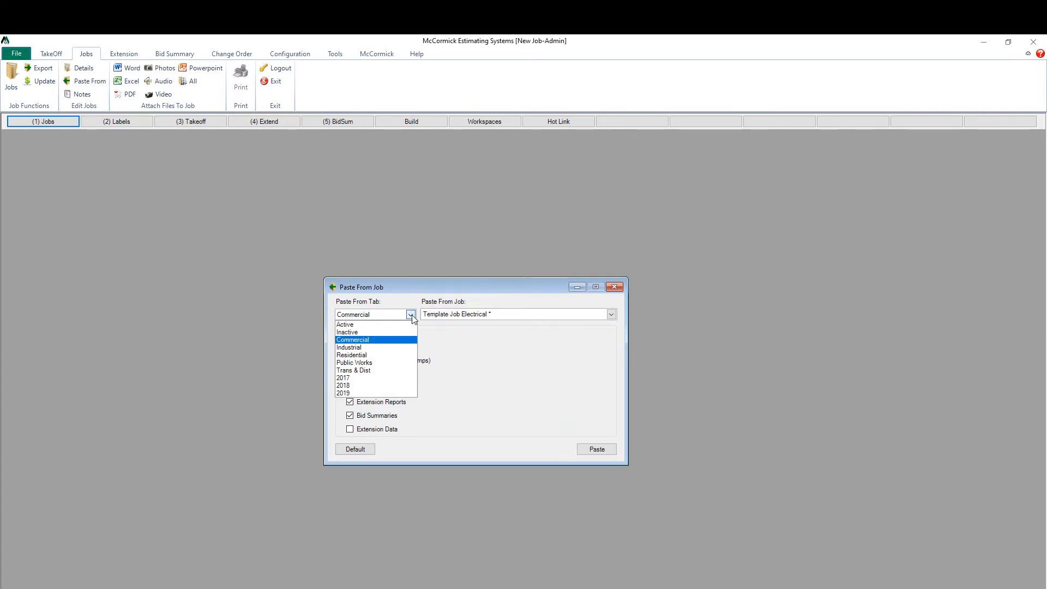
{"action": "left_click", "coordinate": [352, 339]}
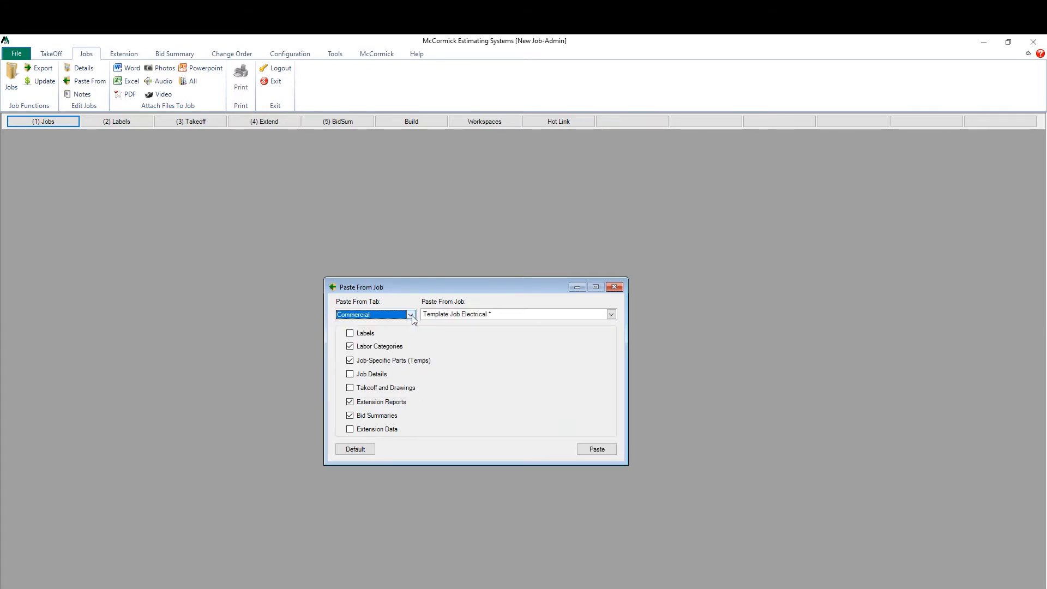
{"action": "mouse_move", "coordinate": [478, 322]}
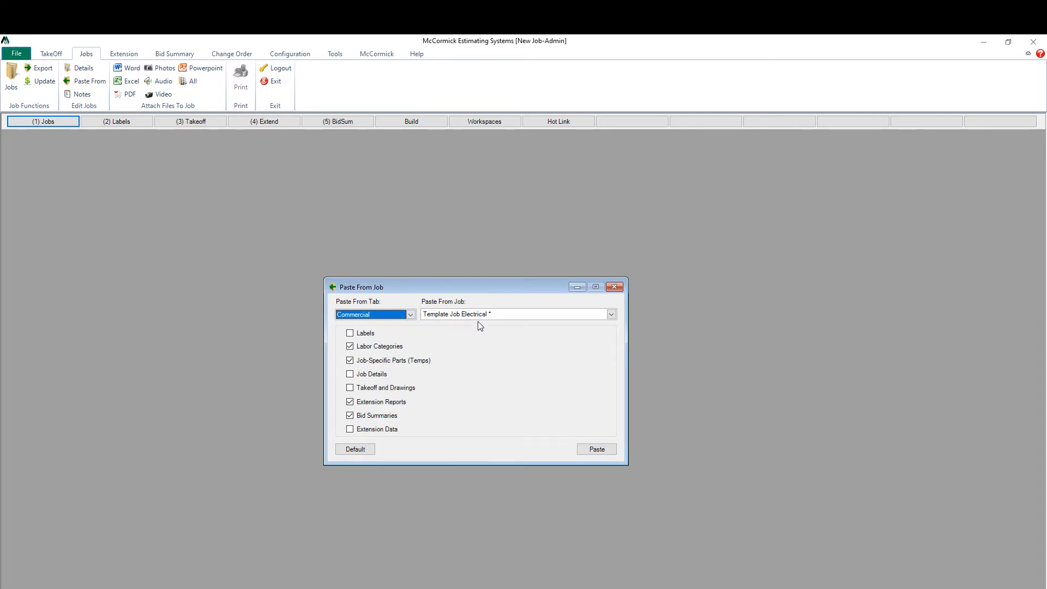
{"action": "mouse_move", "coordinate": [457, 323]}
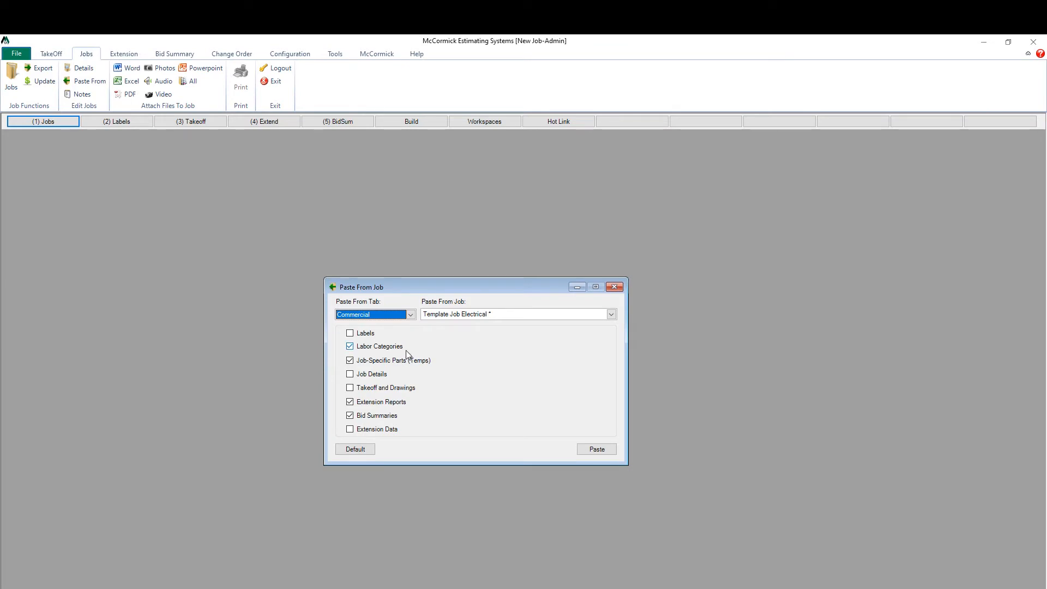
{"action": "mouse_move", "coordinate": [374, 367]}
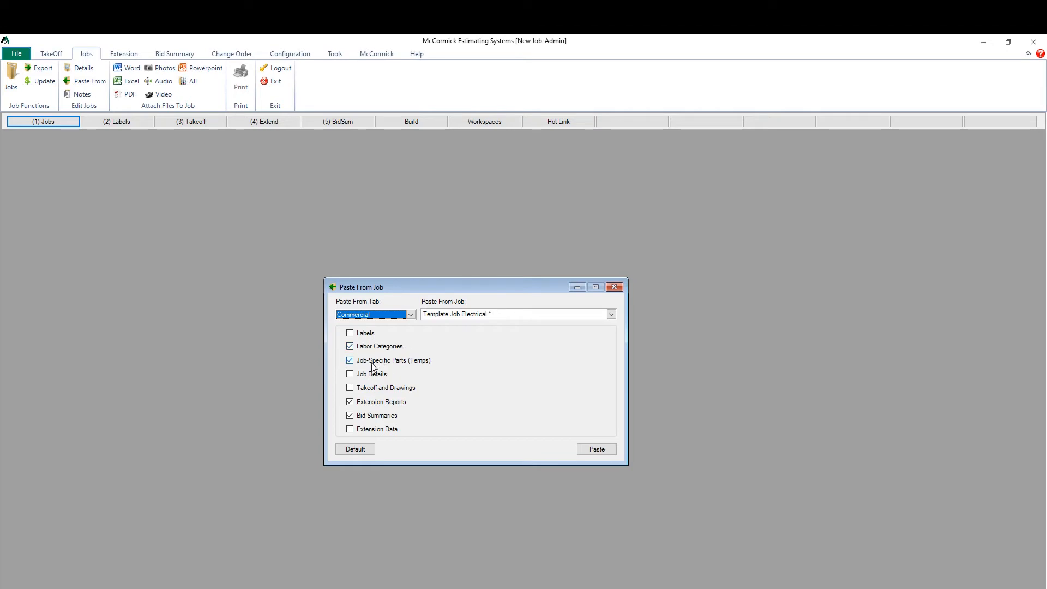
{"action": "mouse_move", "coordinate": [389, 369]}
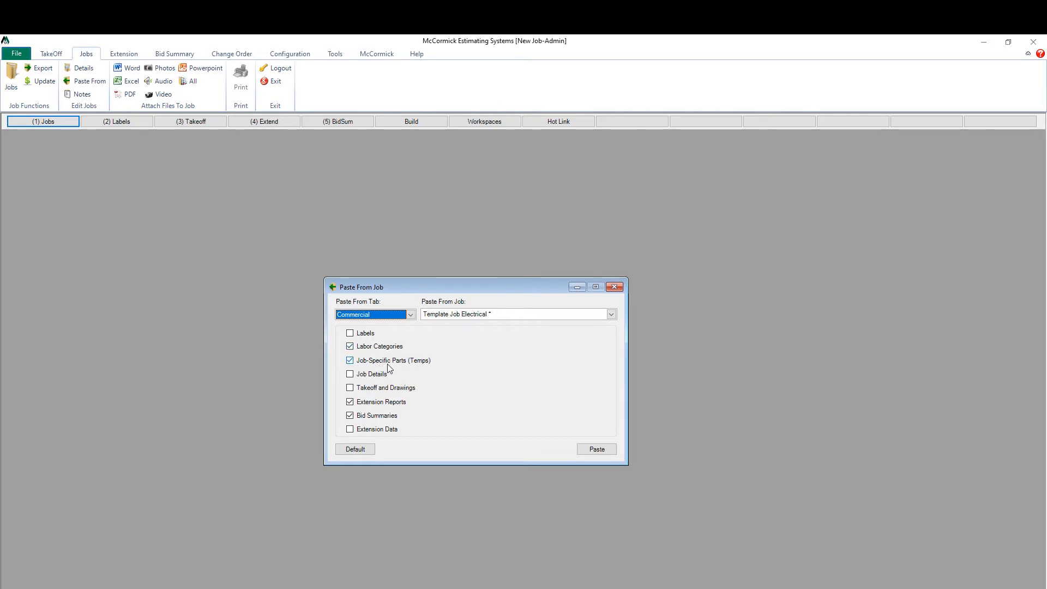
{"action": "mouse_move", "coordinate": [408, 365]}
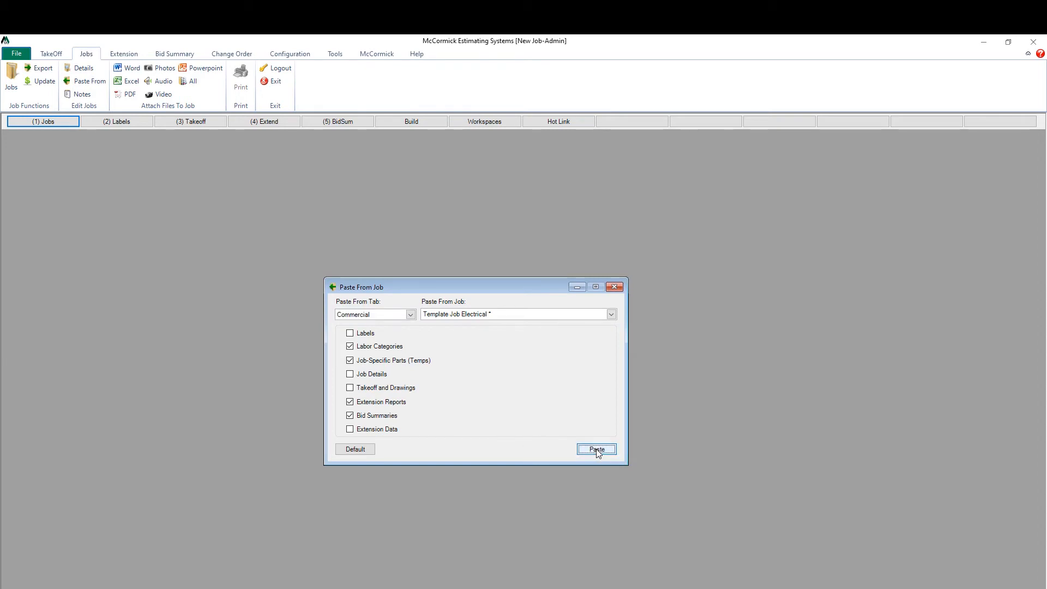
{"action": "left_click", "coordinate": [595, 448]}
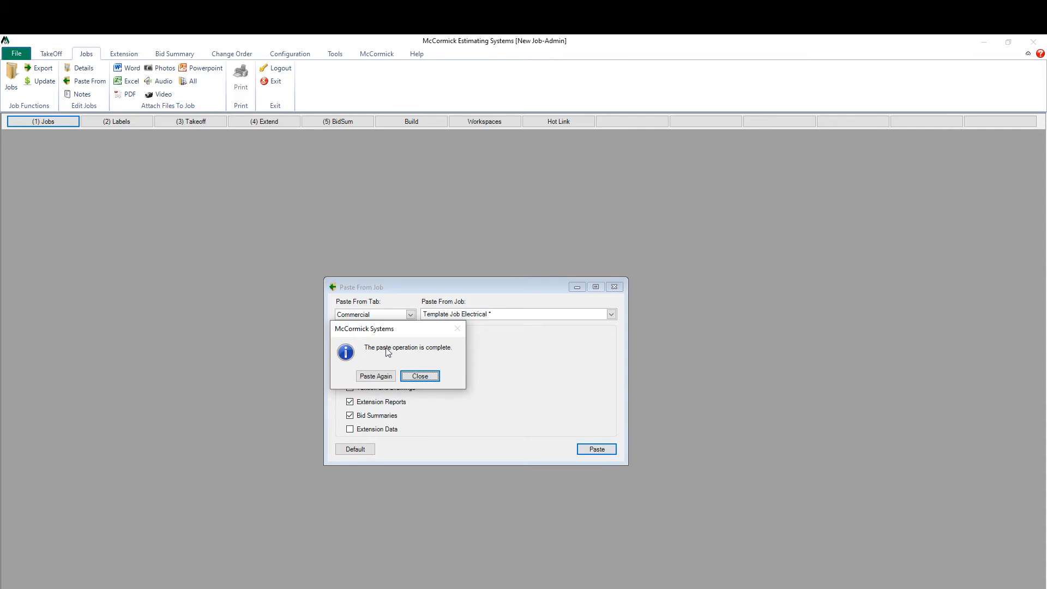
{"action": "mouse_move", "coordinate": [399, 357]}
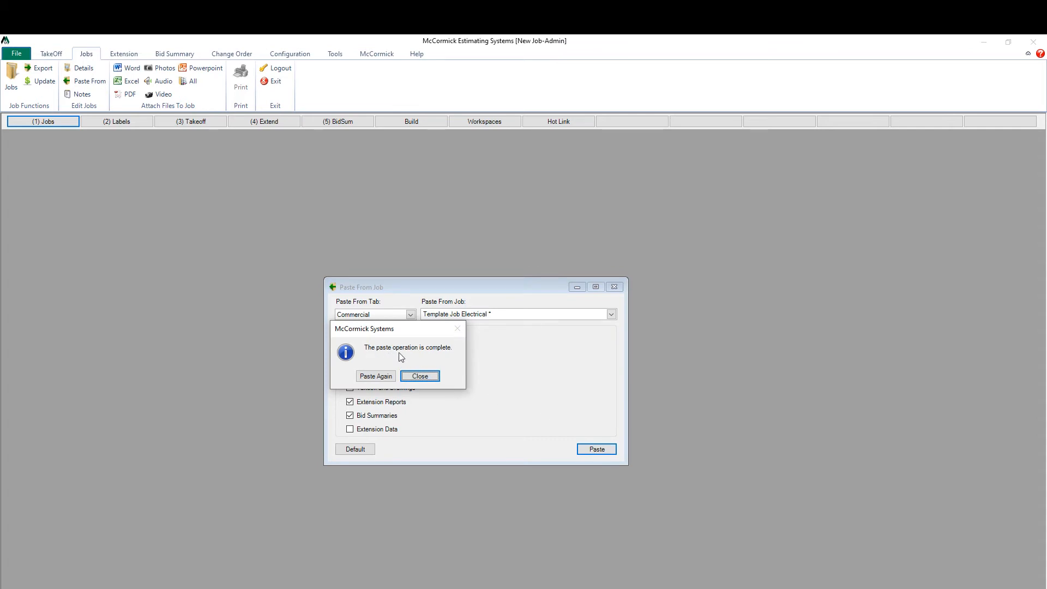
{"action": "mouse_move", "coordinate": [434, 372]}
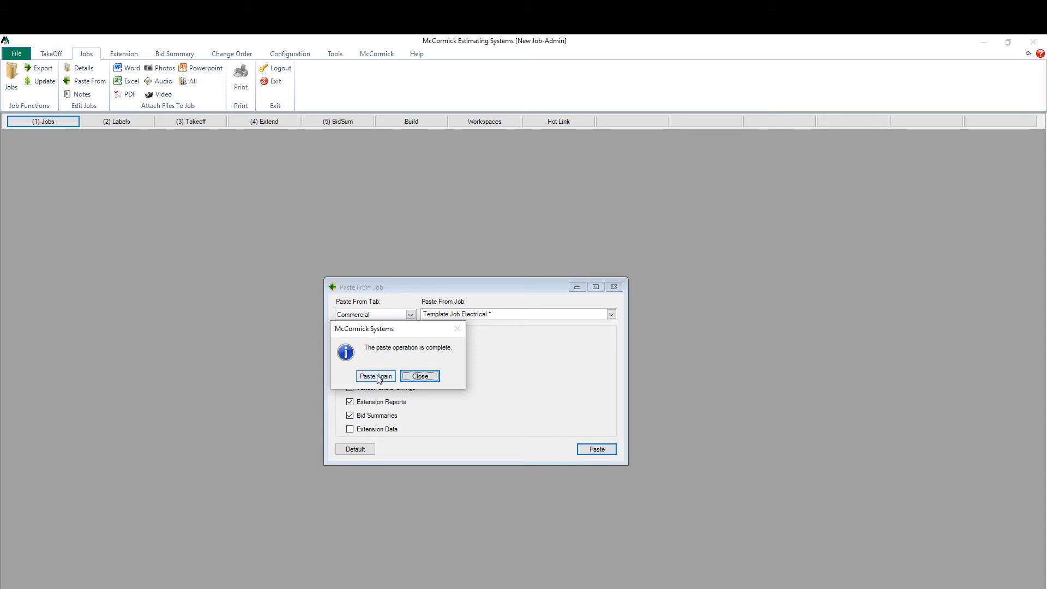
Return for another paste with only Labels checked, and show the source-job list.
{"action": "left_click", "coordinate": [420, 376]}
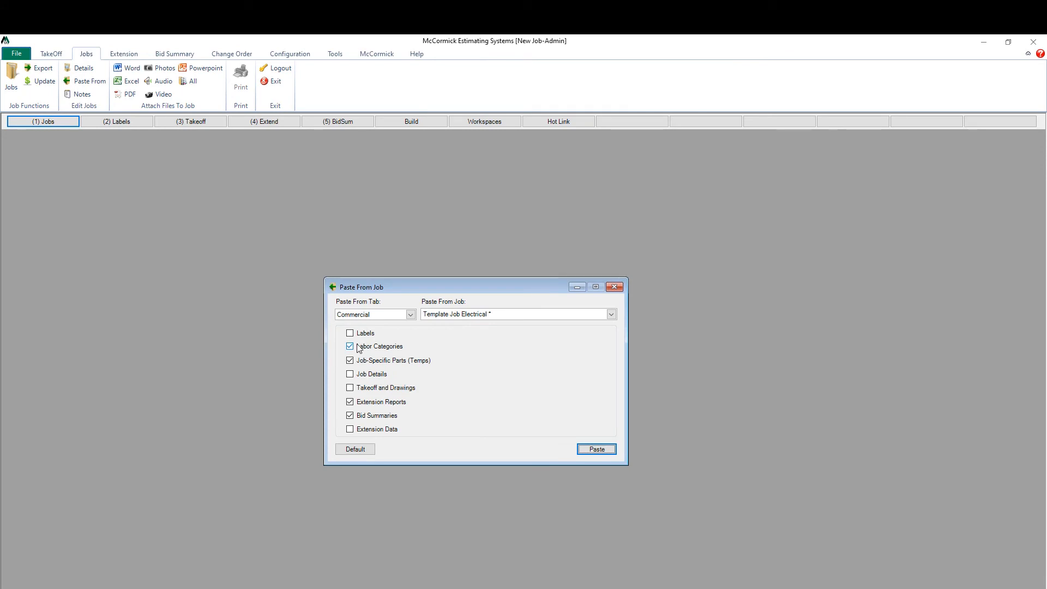
{"action": "left_click", "coordinate": [350, 346]}
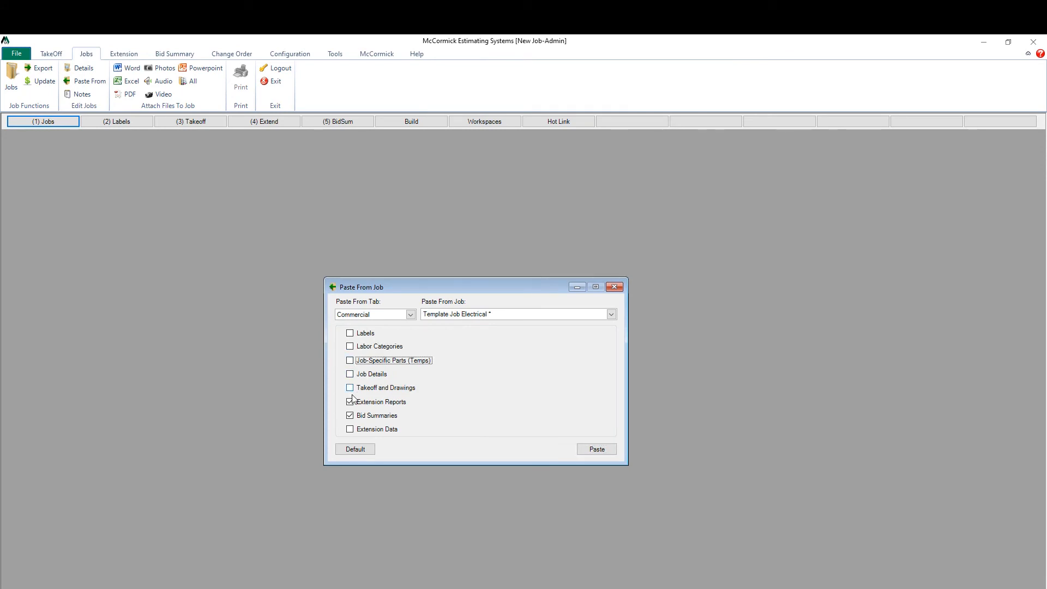
{"action": "left_click", "coordinate": [350, 401]}
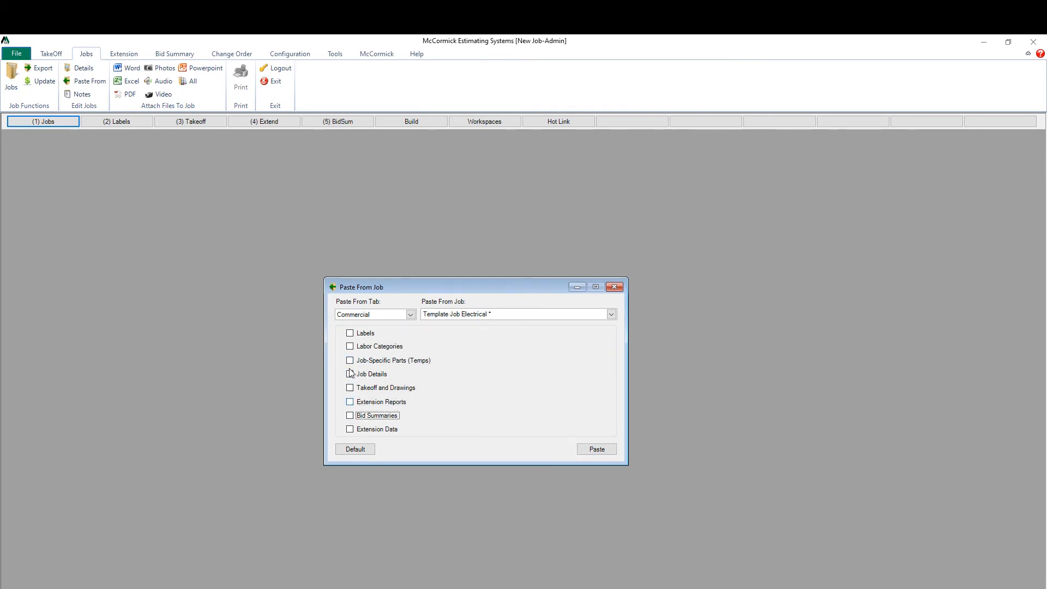
{"action": "left_click", "coordinate": [350, 333]}
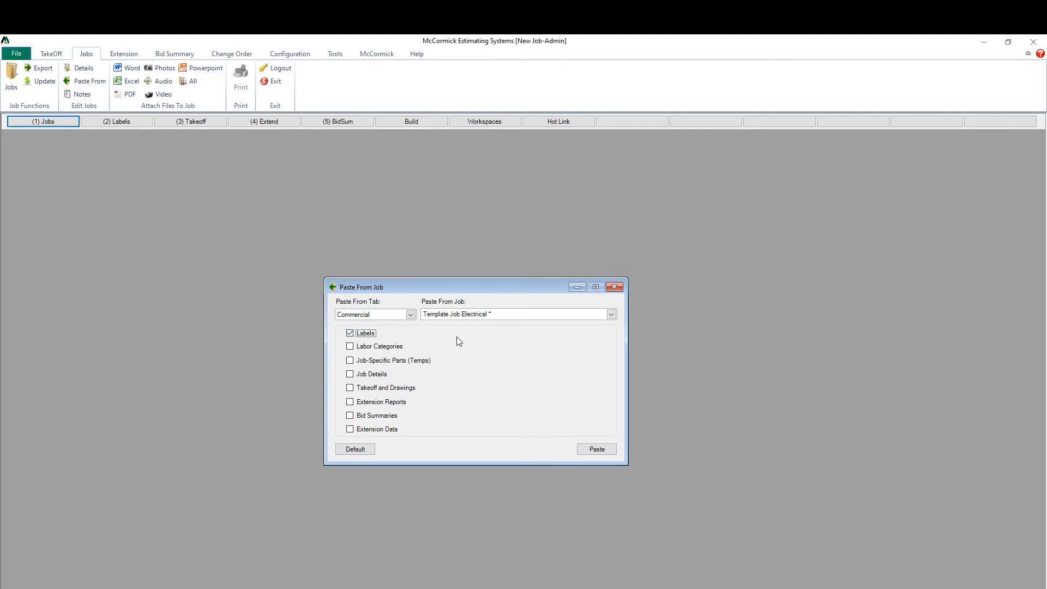
{"action": "left_click", "coordinate": [610, 314]}
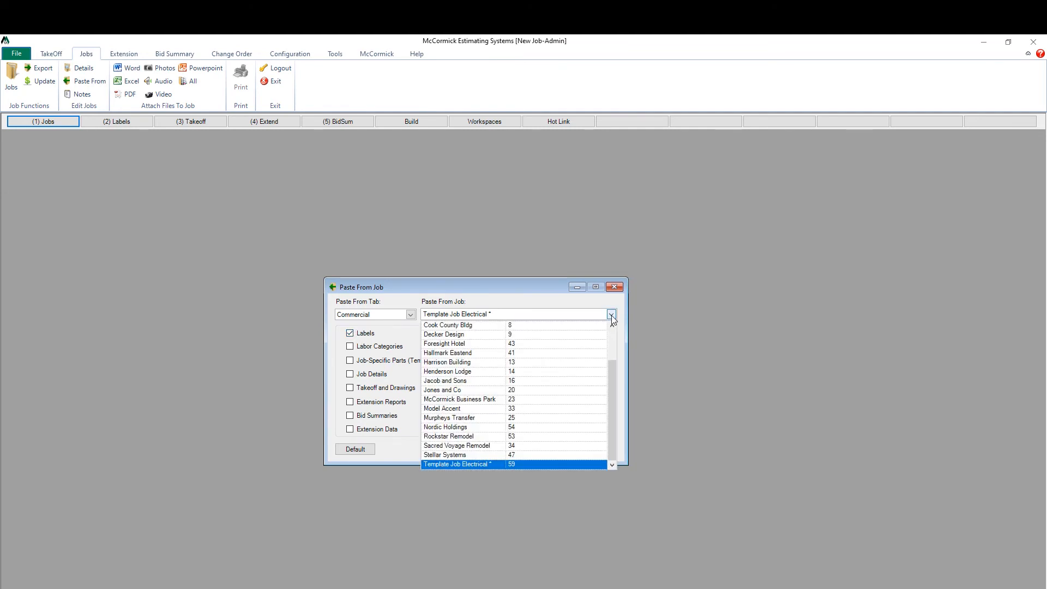
Select Chandler Renovation as the source job in the Paste From Job list.
{"action": "scroll", "scroll_direction": "up", "scroll_amount": 3}
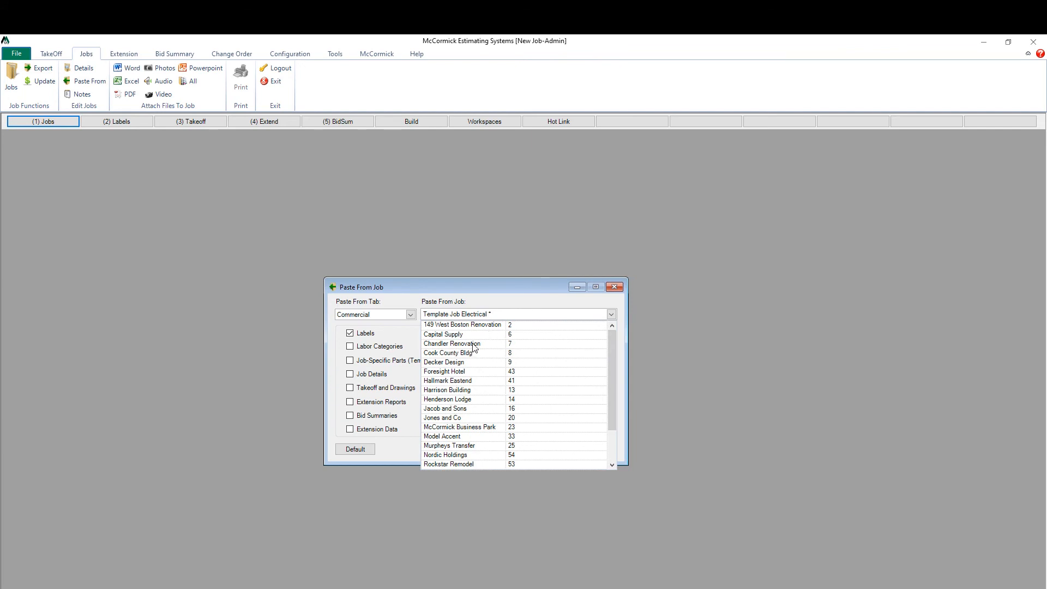
{"action": "left_click", "coordinate": [452, 343]}
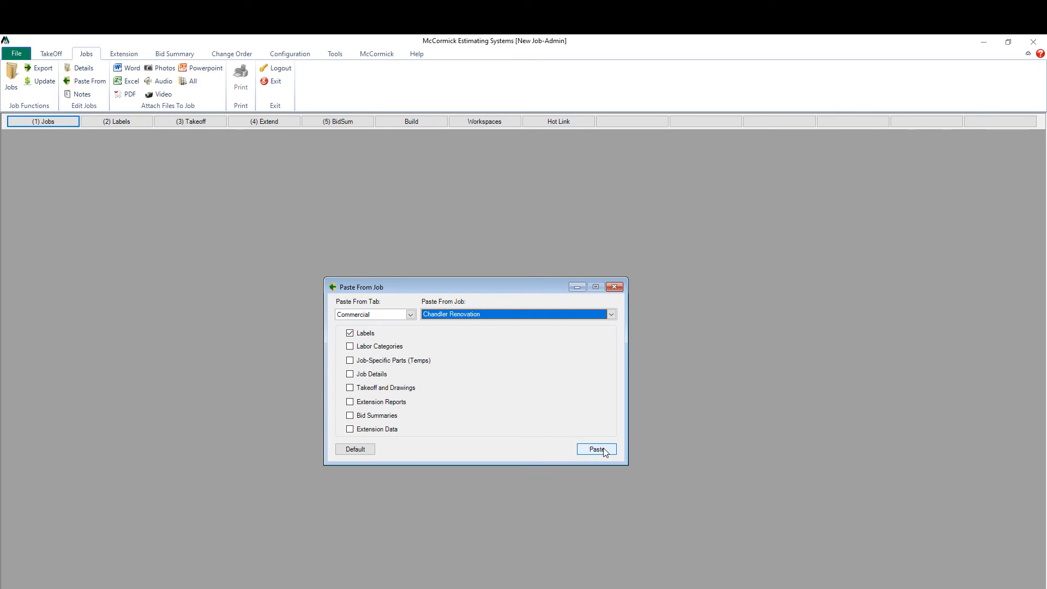
Paste labels from Chandler Renovation, confirming replacement of the existing labels.
{"action": "left_click", "coordinate": [594, 449]}
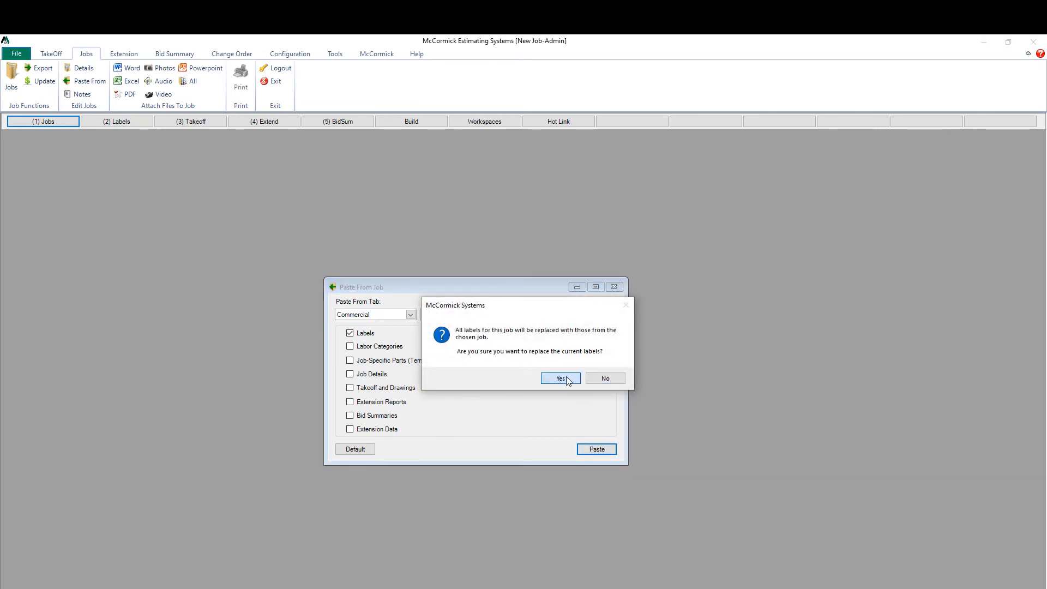
{"action": "left_click", "coordinate": [559, 377]}
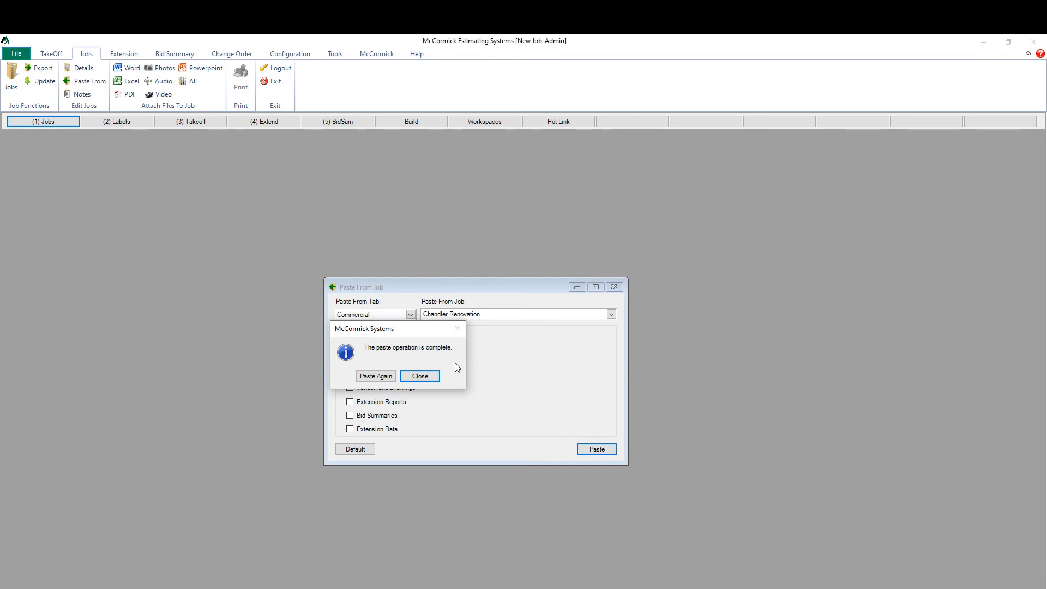